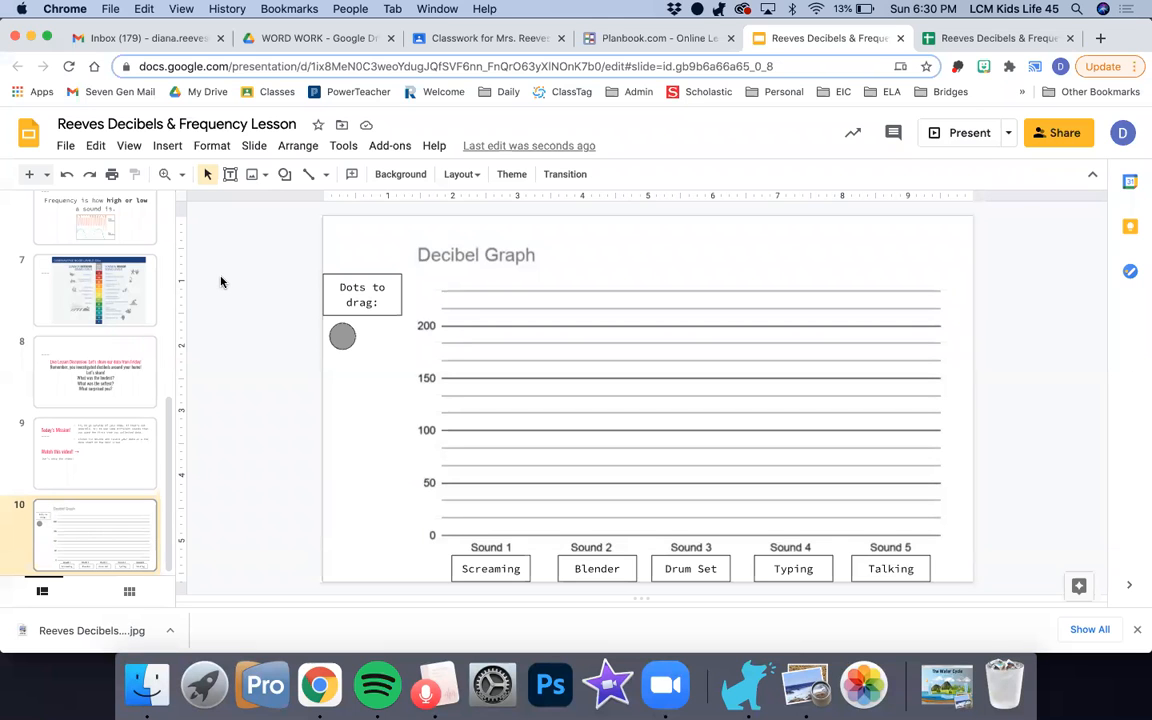
pyautogui.moveTo(456, 544)
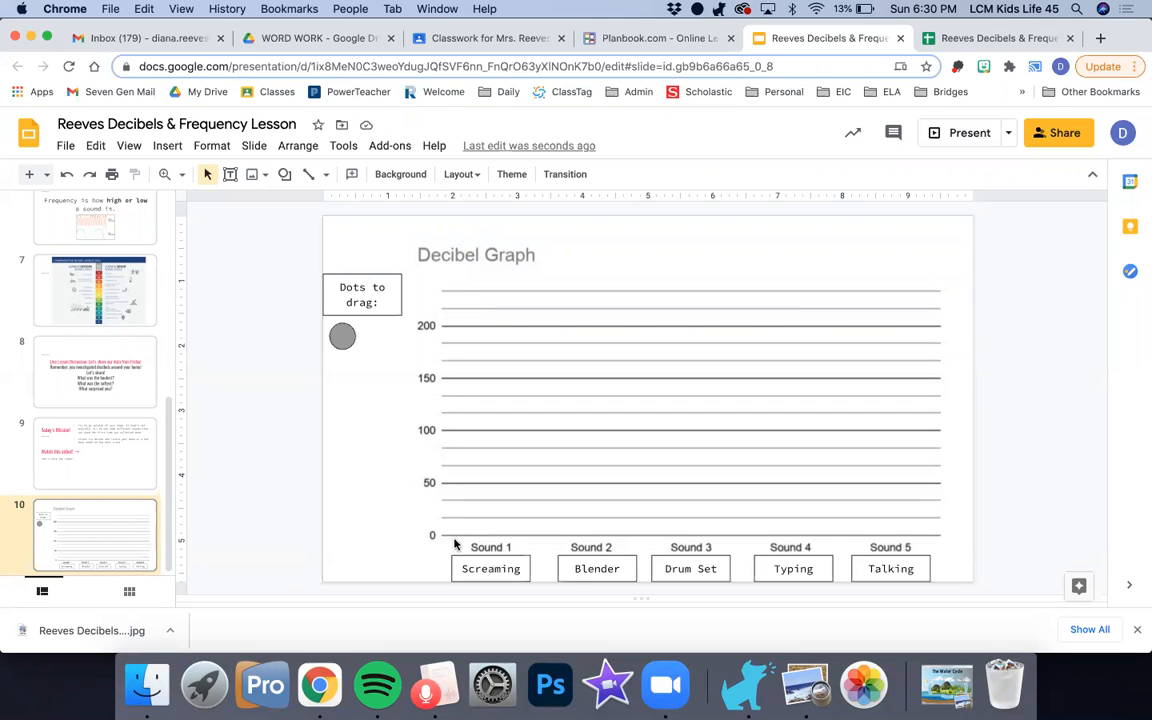
pyautogui.moveTo(434, 230)
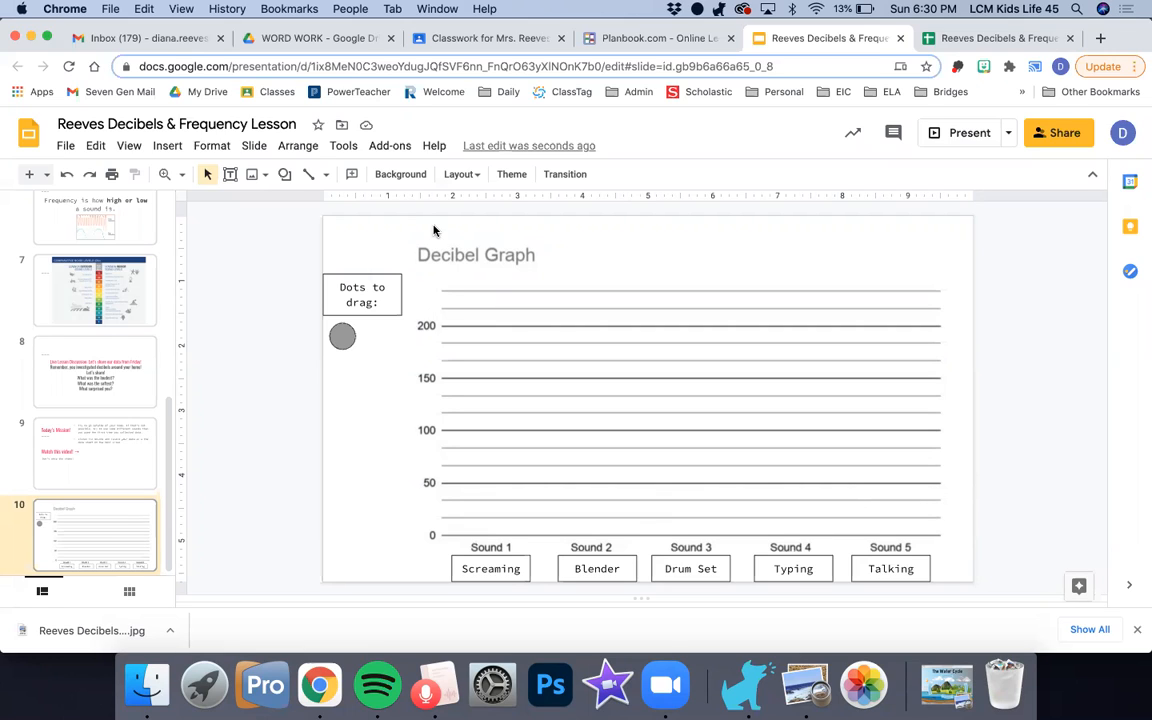
pyautogui.moveTo(504, 256)
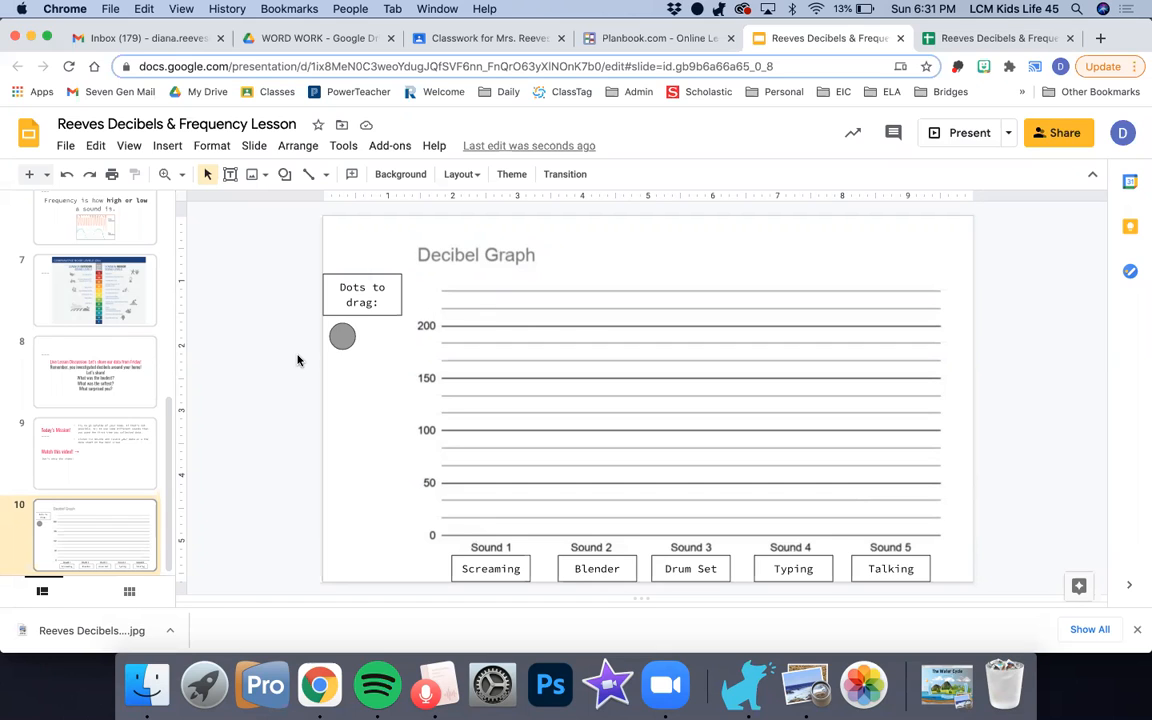
pyautogui.moveTo(456, 8)
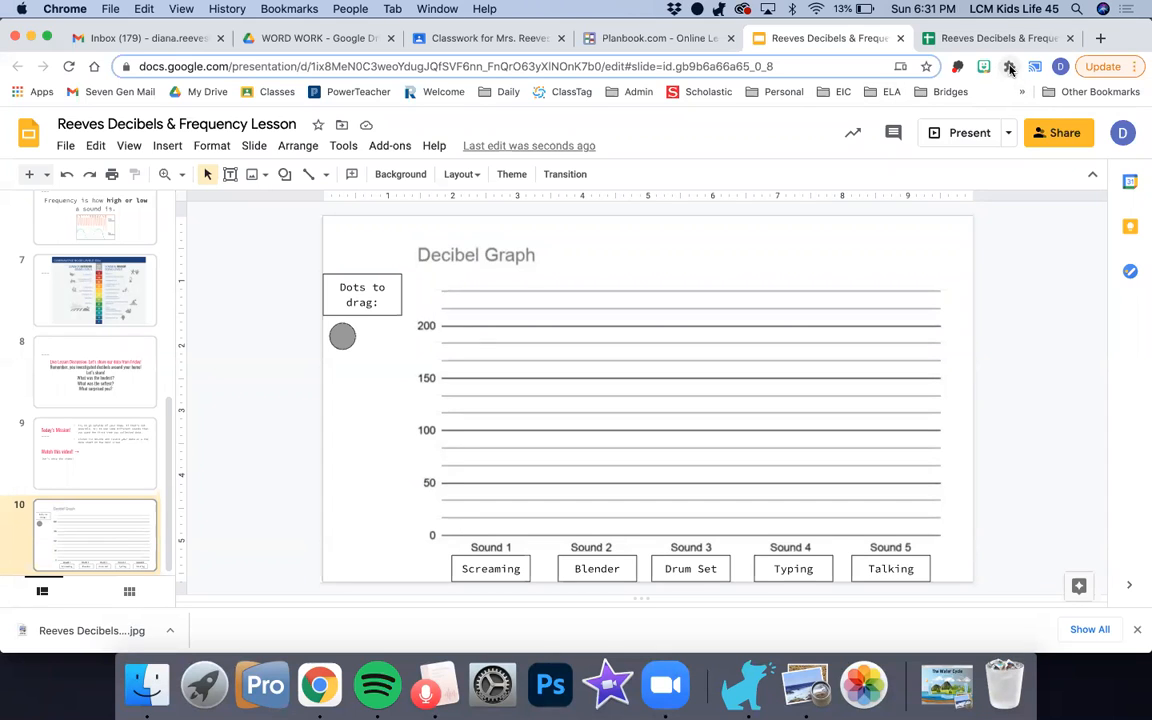
# Start the sound meter extension and select the Screaming, Blender and Drum Set label boxes
pyautogui.click(1010, 66)
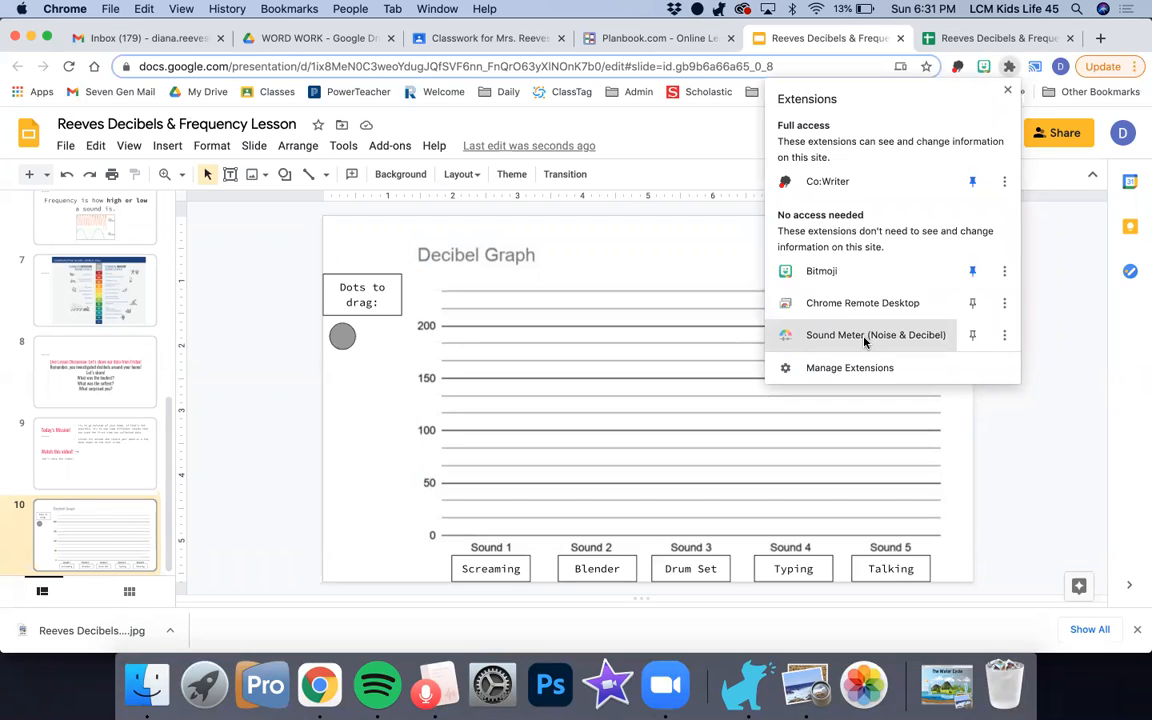
pyautogui.click(876, 336)
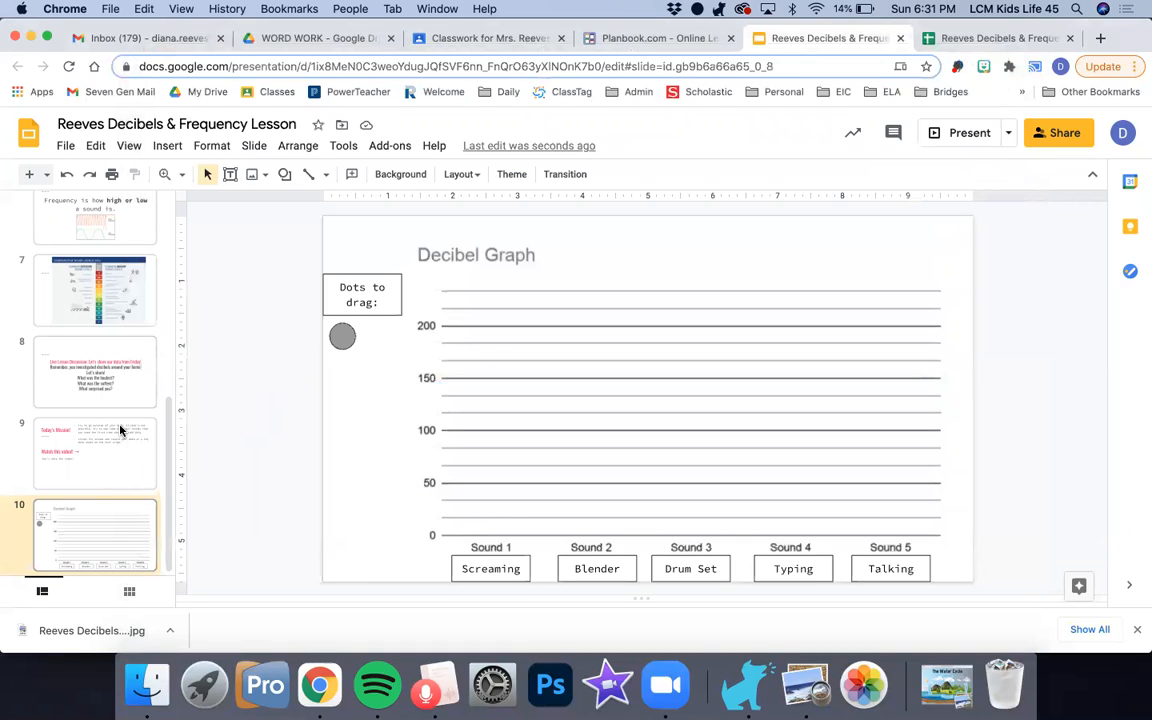
pyautogui.moveTo(430, 536)
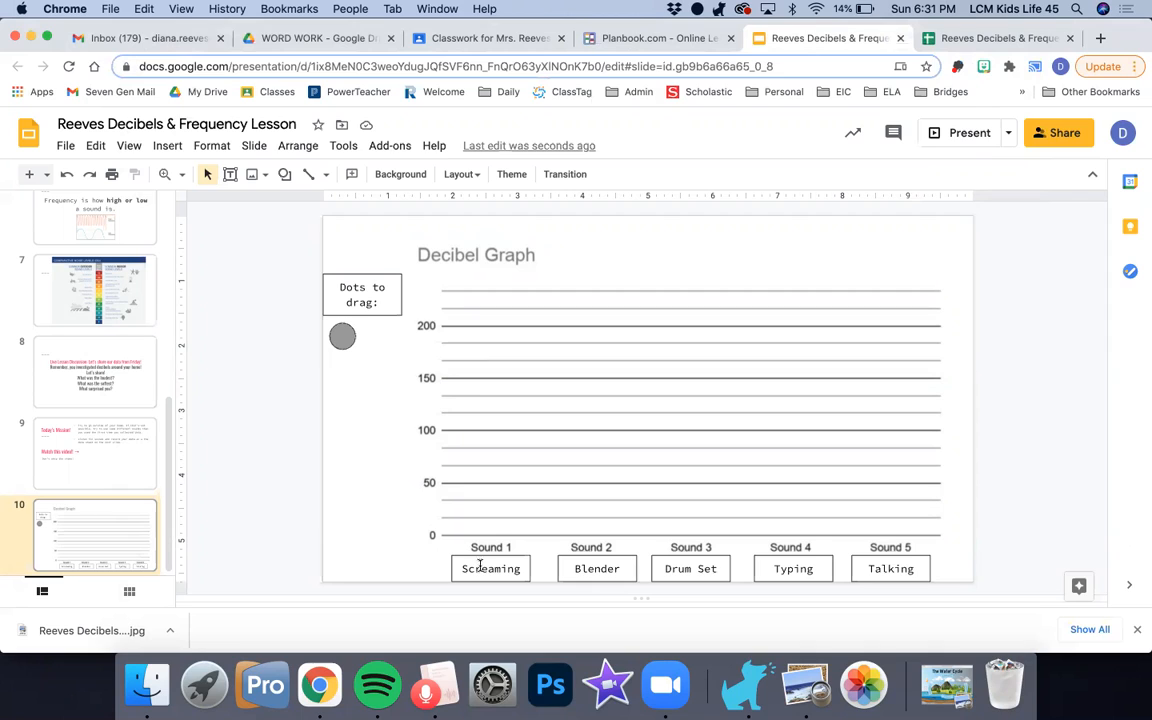
pyautogui.click(590, 568)
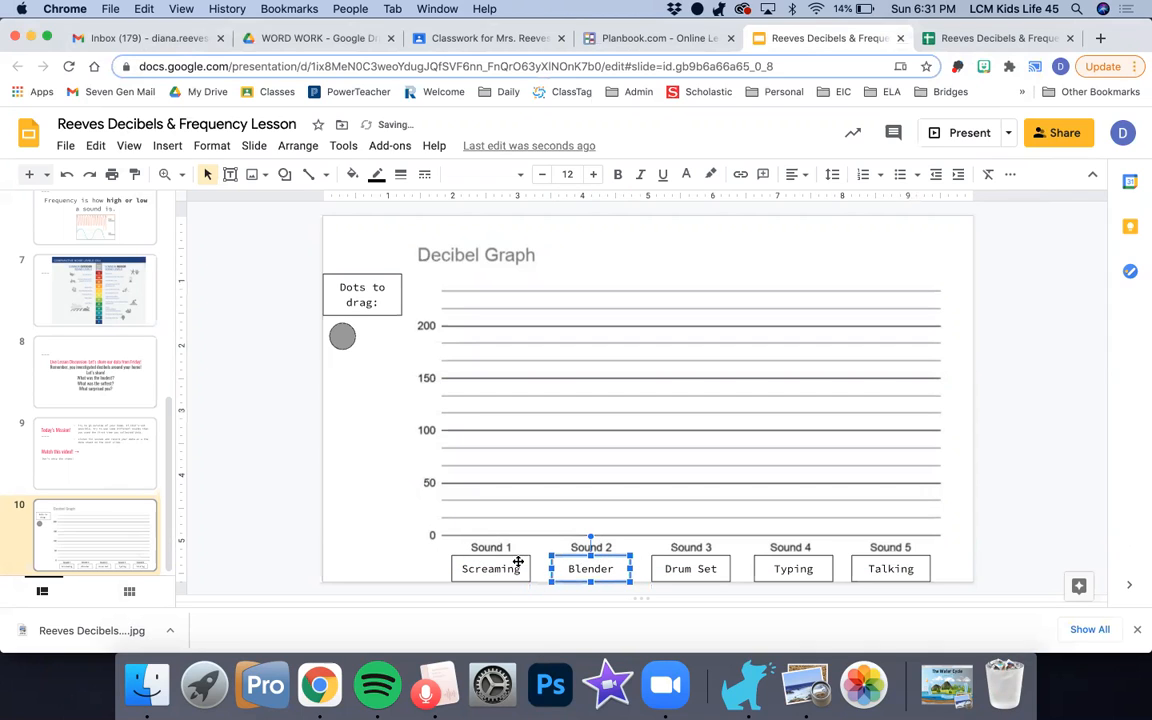
pyautogui.click(690, 568)
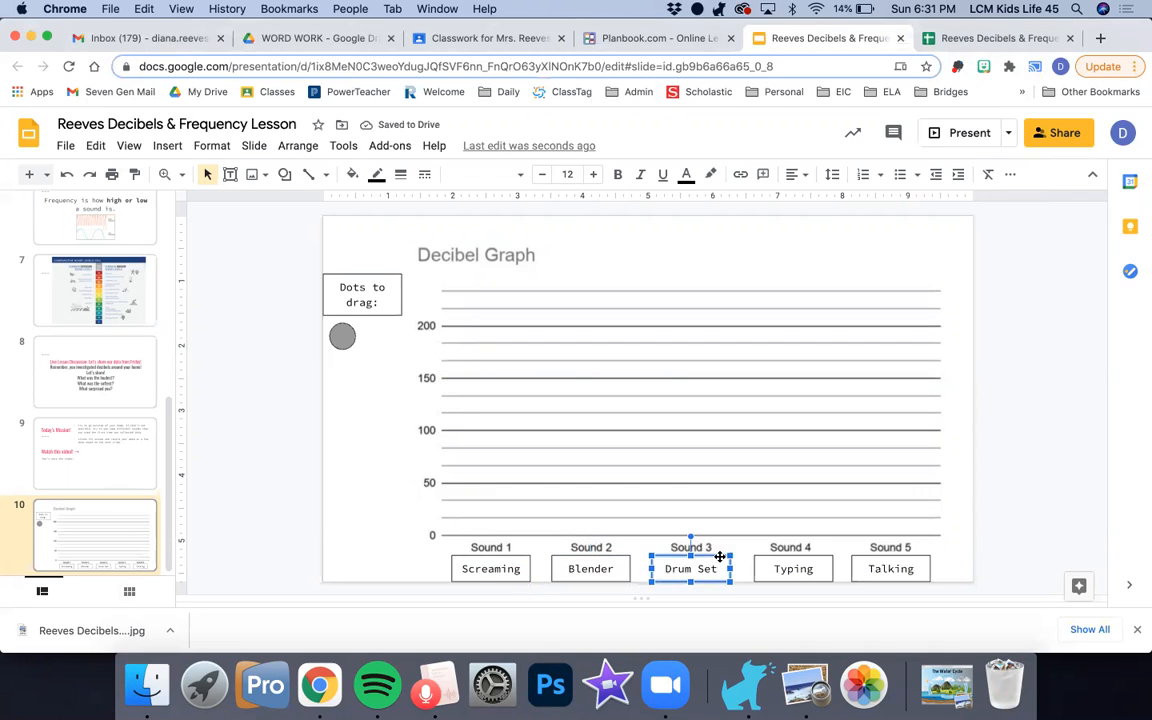
pyautogui.click(352, 396)
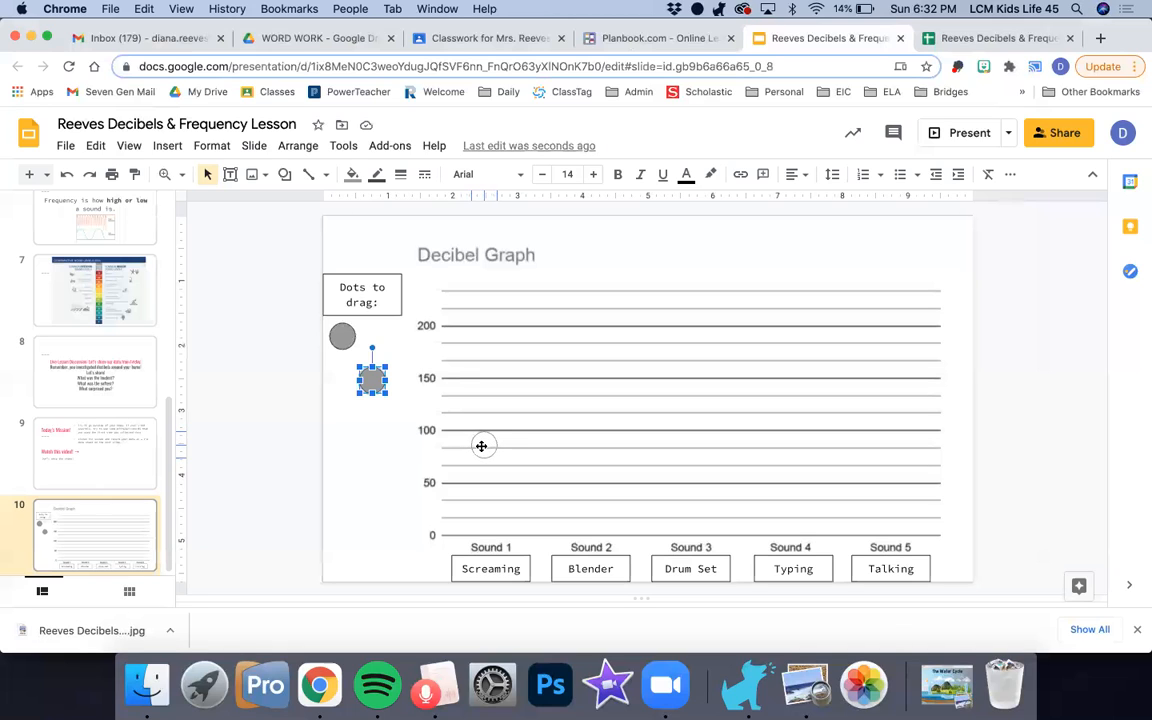
# Drag dots above Sound 1 near 85, another sound, and Talking near 20
pyautogui.moveTo(372, 376); pyautogui.dragTo(484, 440)
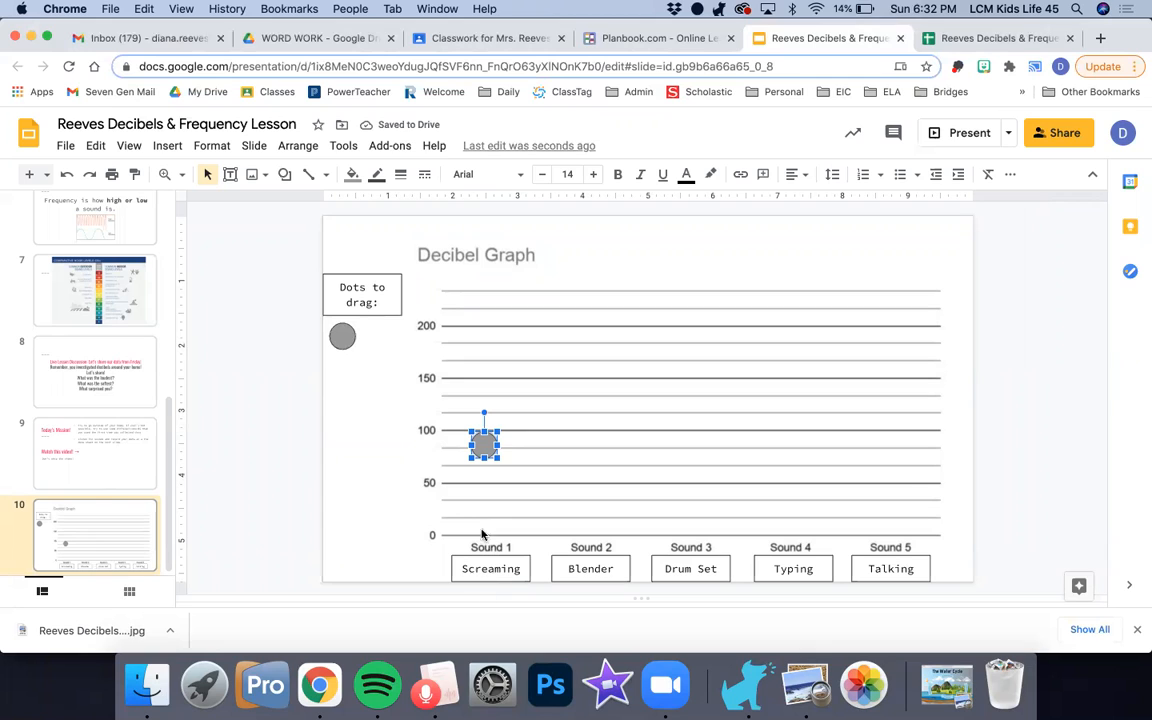
pyautogui.moveTo(484, 444); pyautogui.dragTo(342, 336)
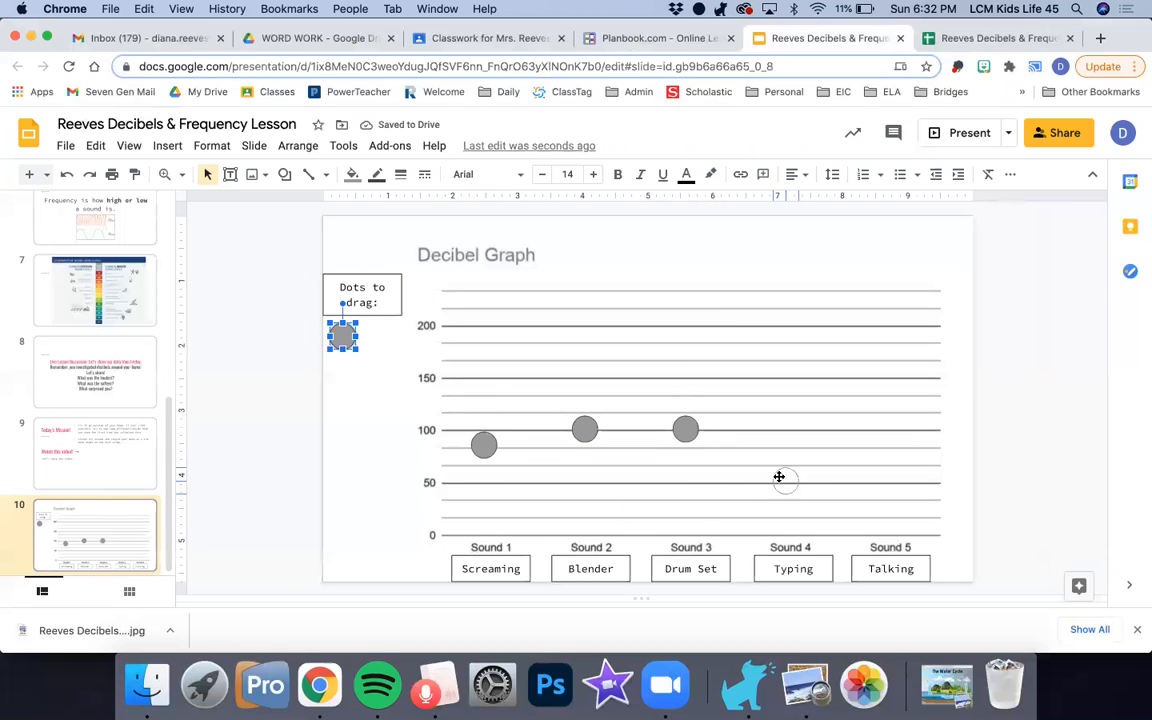
pyautogui.moveTo(784, 526)
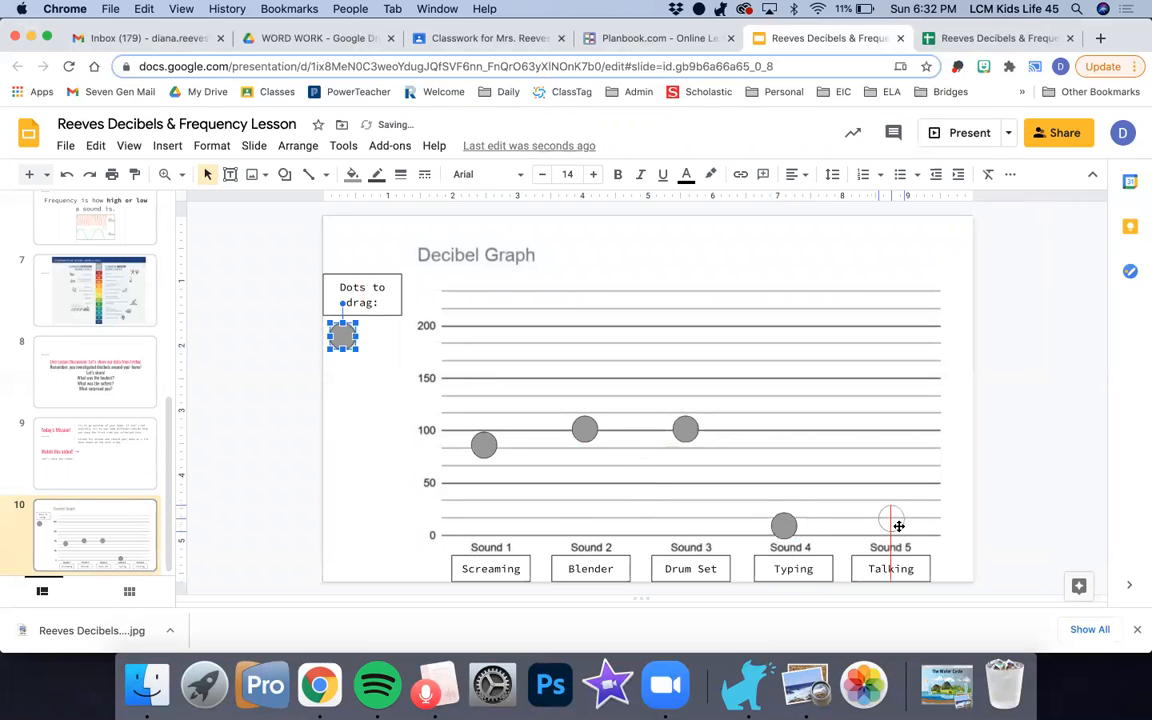
pyautogui.moveTo(344, 336); pyautogui.dragTo(890, 516)
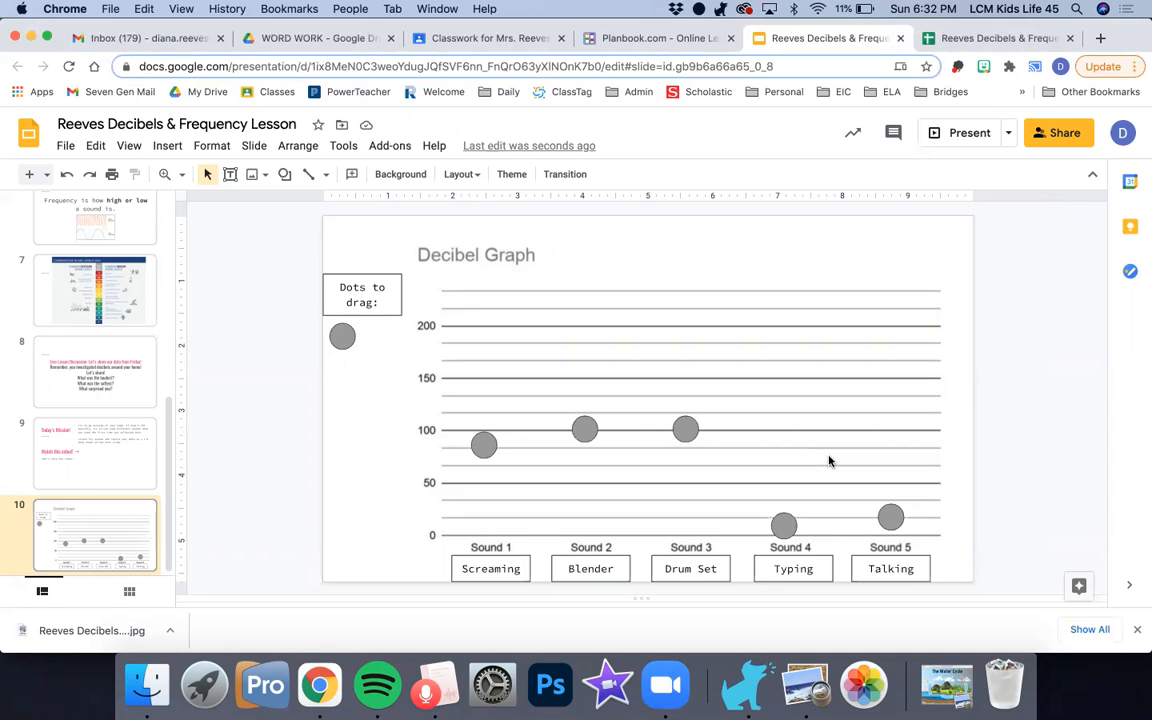
pyautogui.moveTo(324, 204)
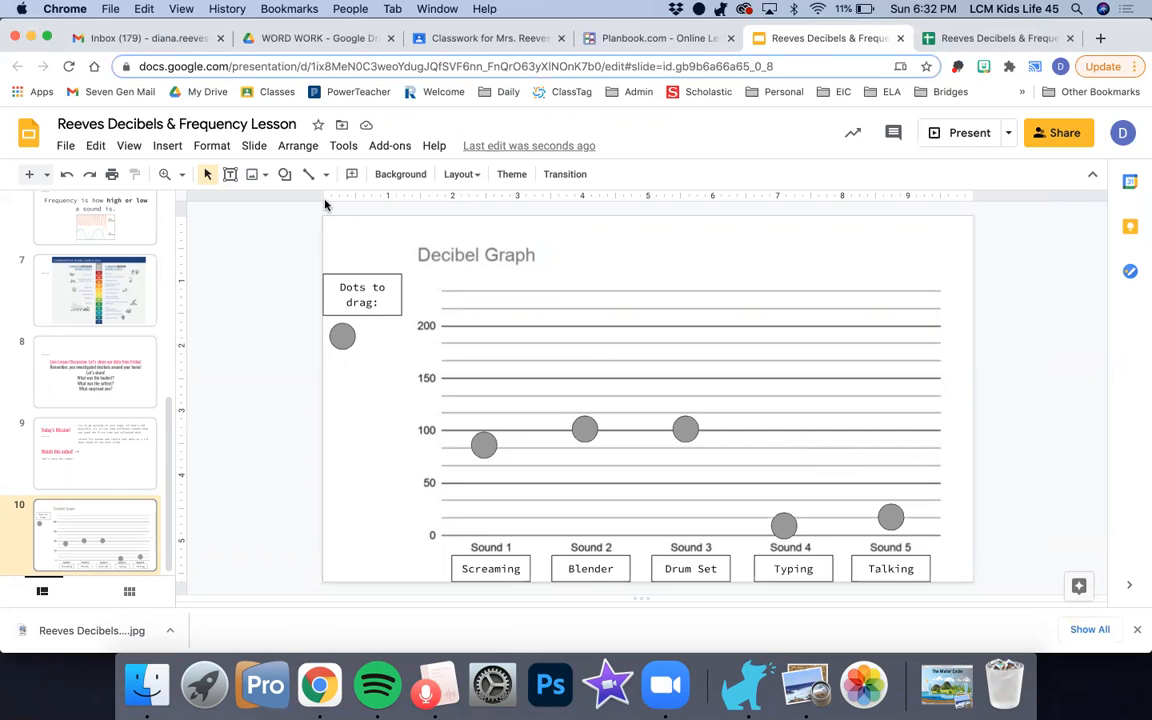
pyautogui.moveTo(316, 174)
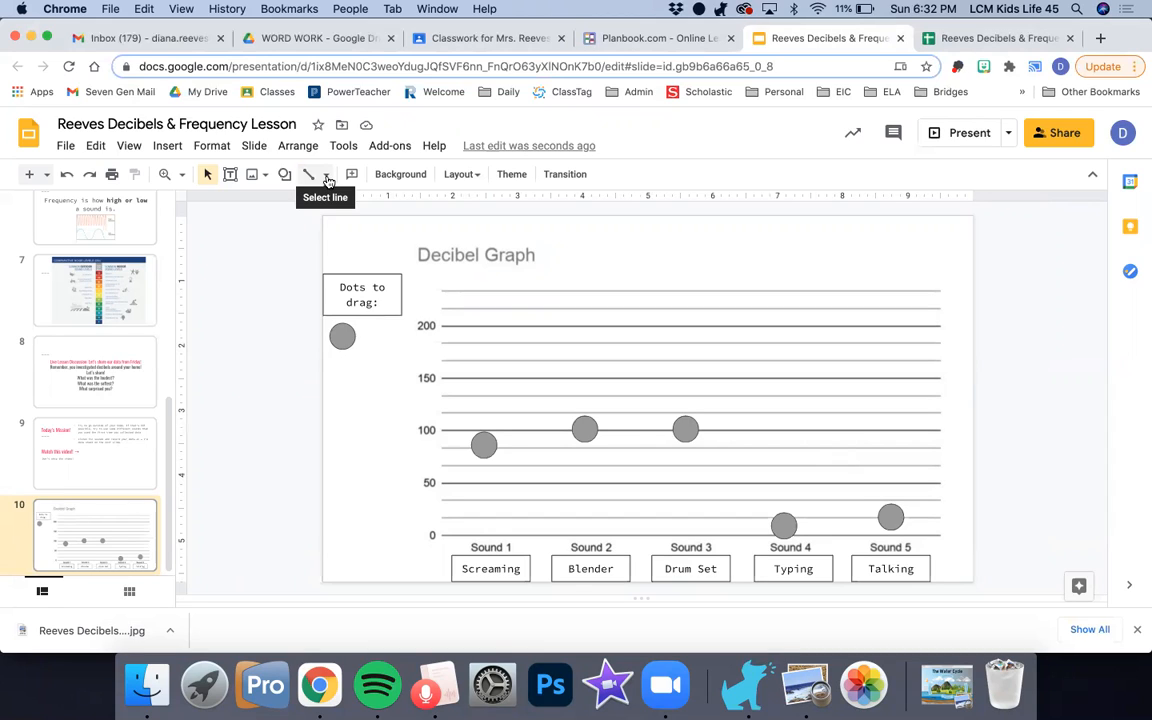
pyautogui.moveTo(420, 416)
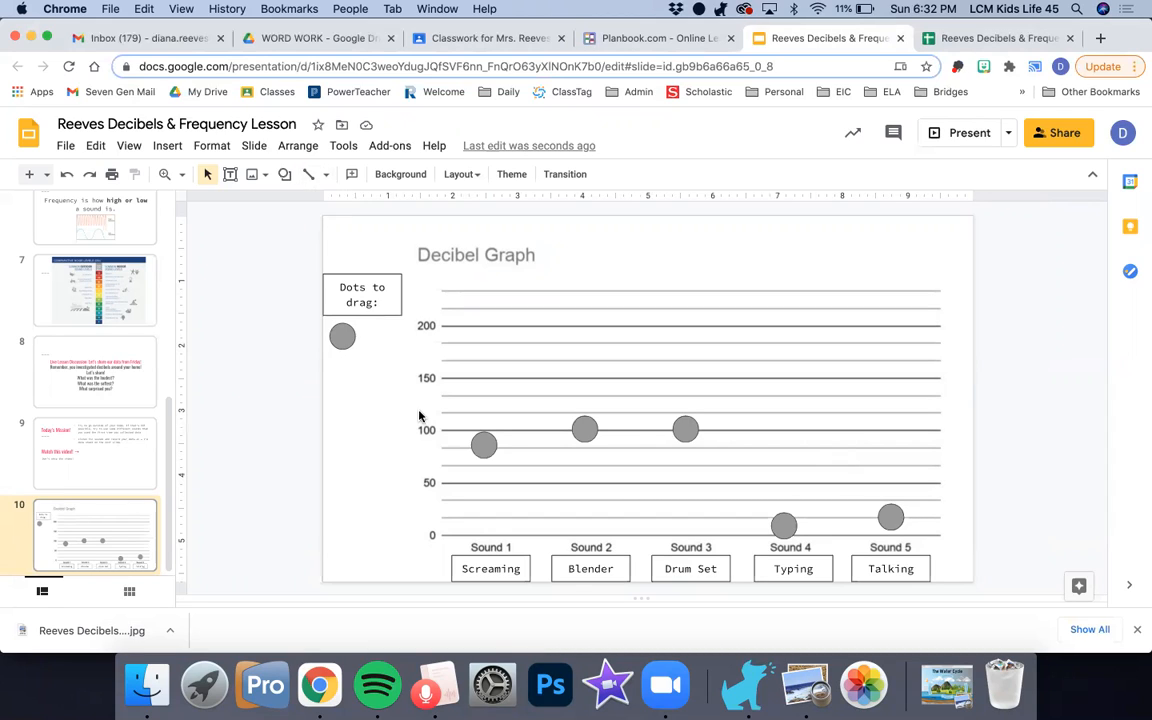
pyautogui.moveTo(730, 466)
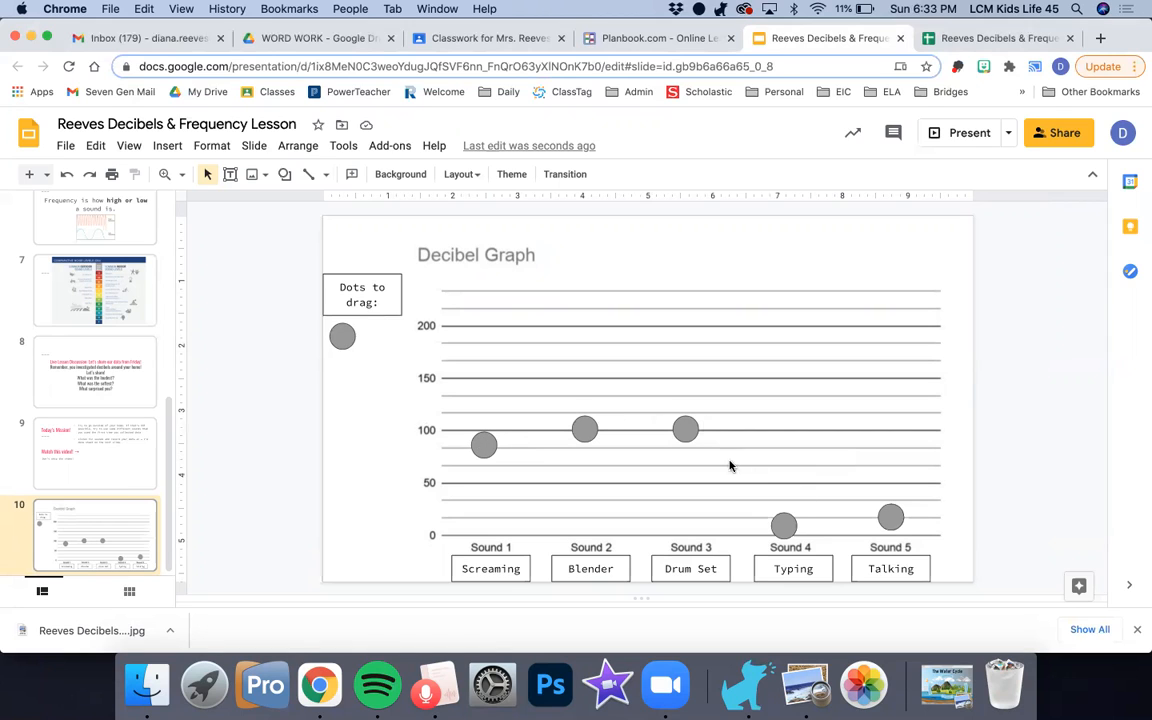
pyautogui.click(326, 174)
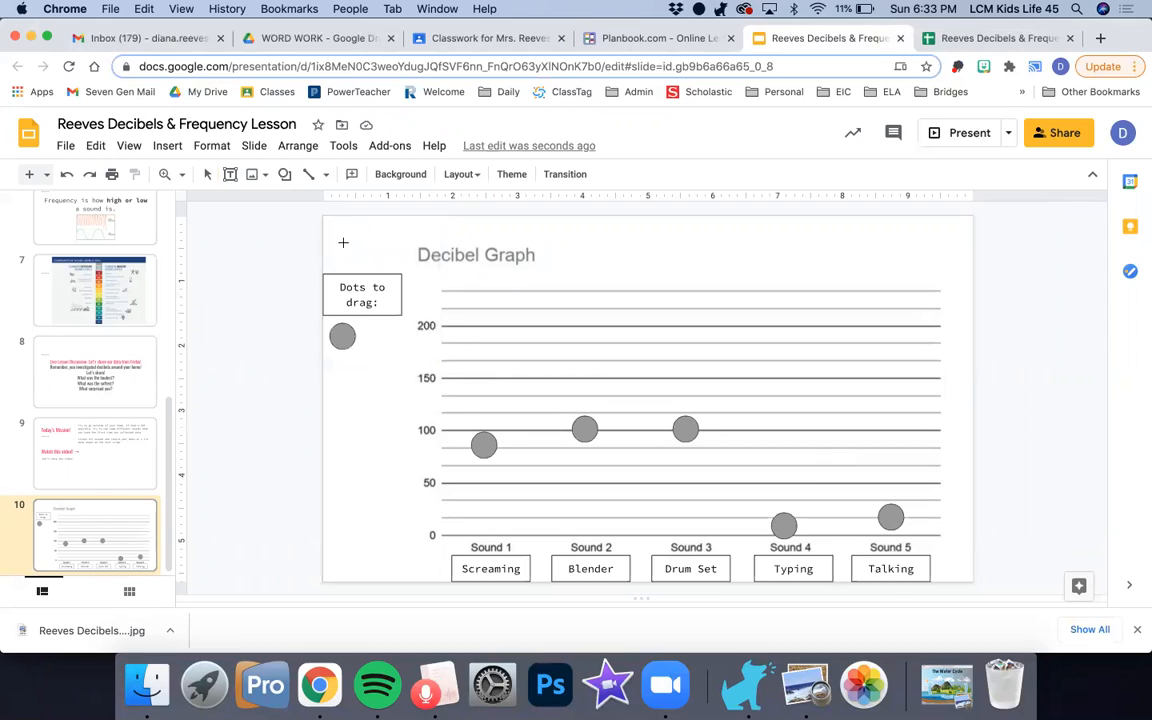
pyautogui.click(484, 444)
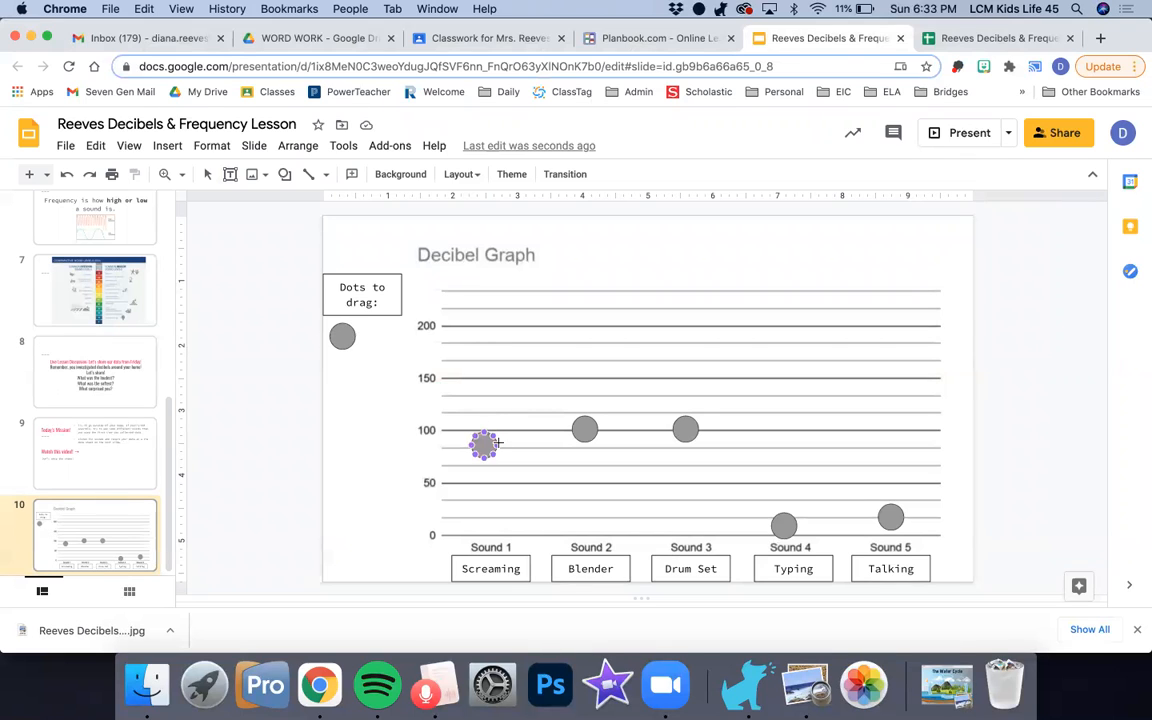
# Draw lines joining the dots Screaming–Blender, Blender–Drum Set and Drum Set–Typing
pyautogui.moveTo(484, 444); pyautogui.dragTo(576, 520)
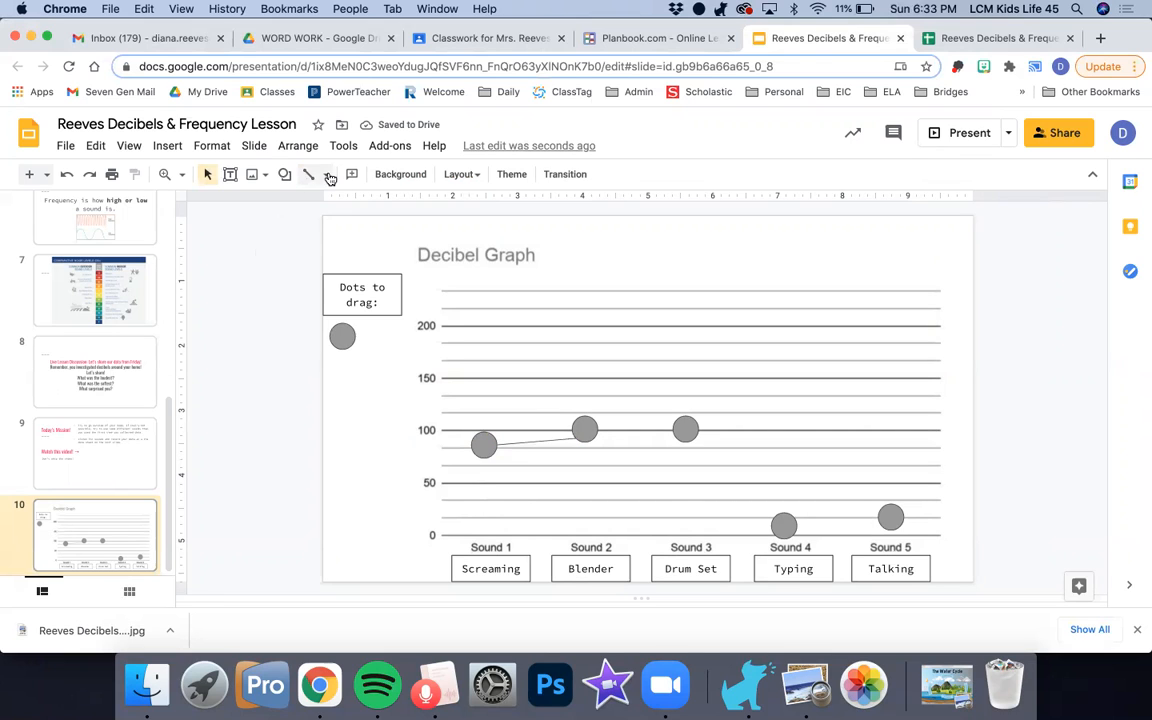
pyautogui.click(584, 430)
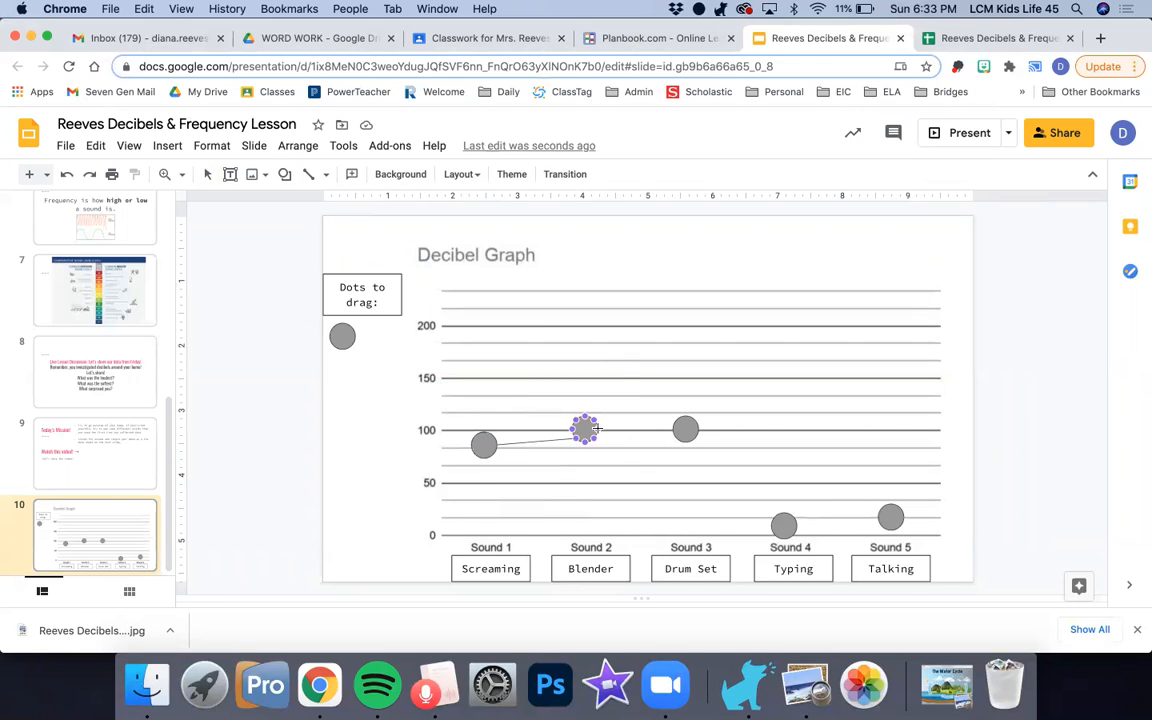
pyautogui.moveTo(584, 428); pyautogui.dragTo(684, 428)
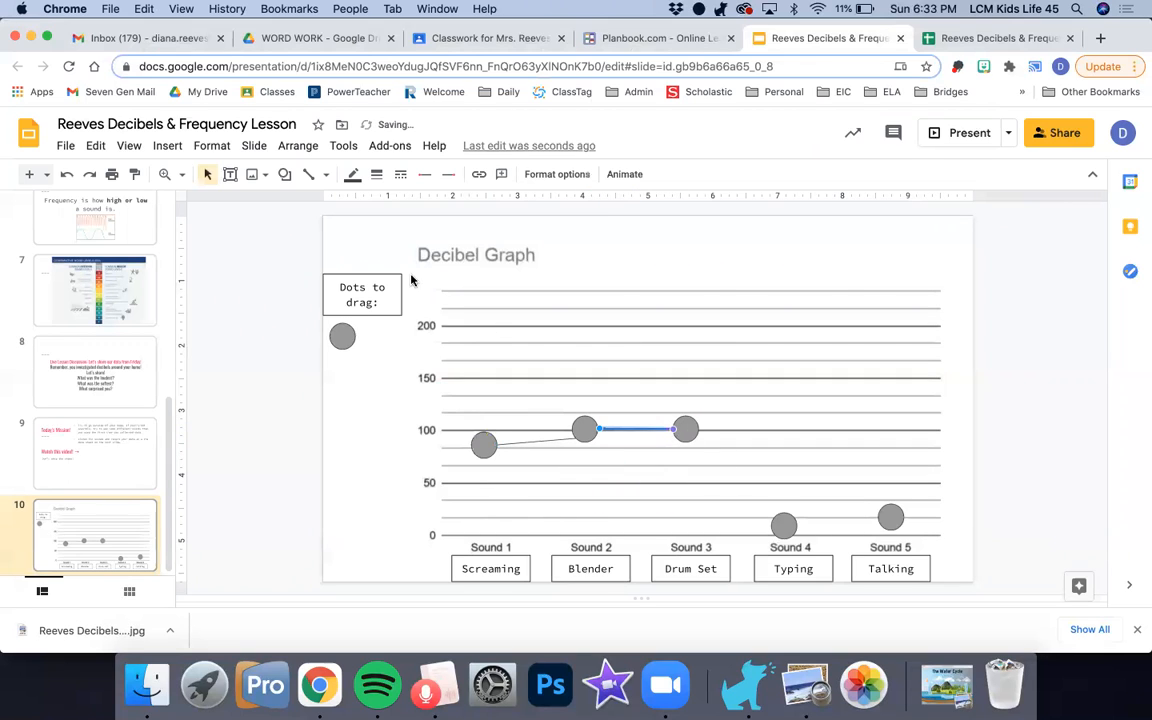
pyautogui.click(684, 428)
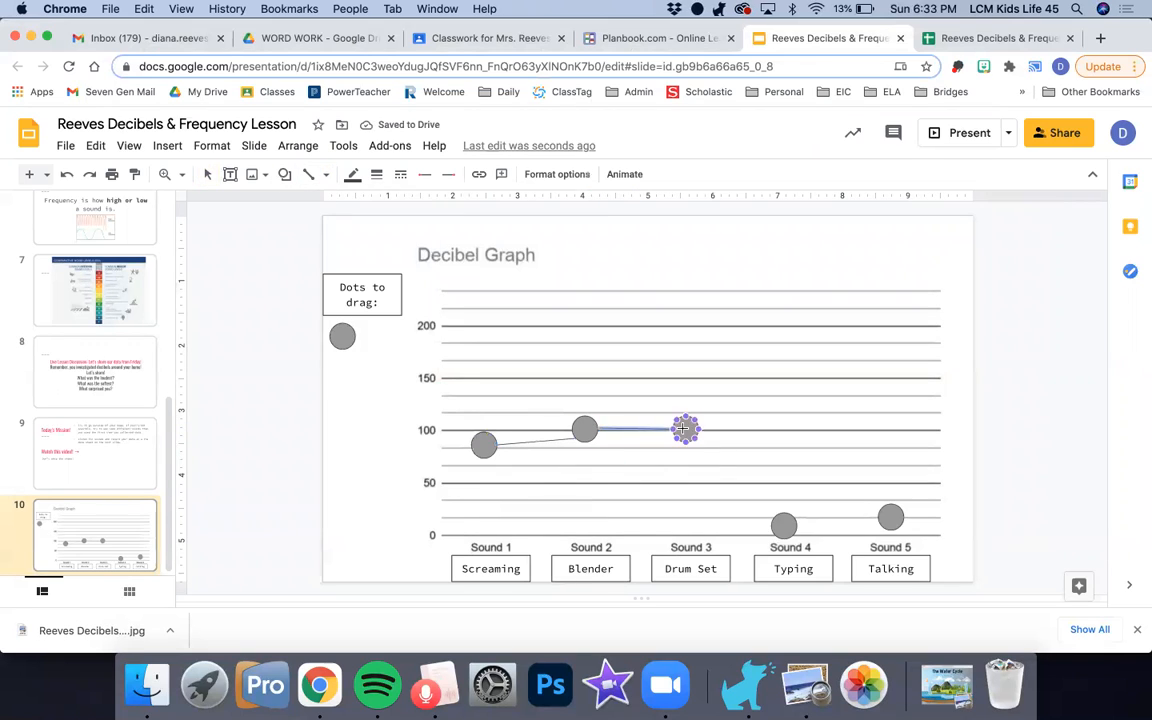
pyautogui.moveTo(684, 428); pyautogui.dragTo(784, 524)
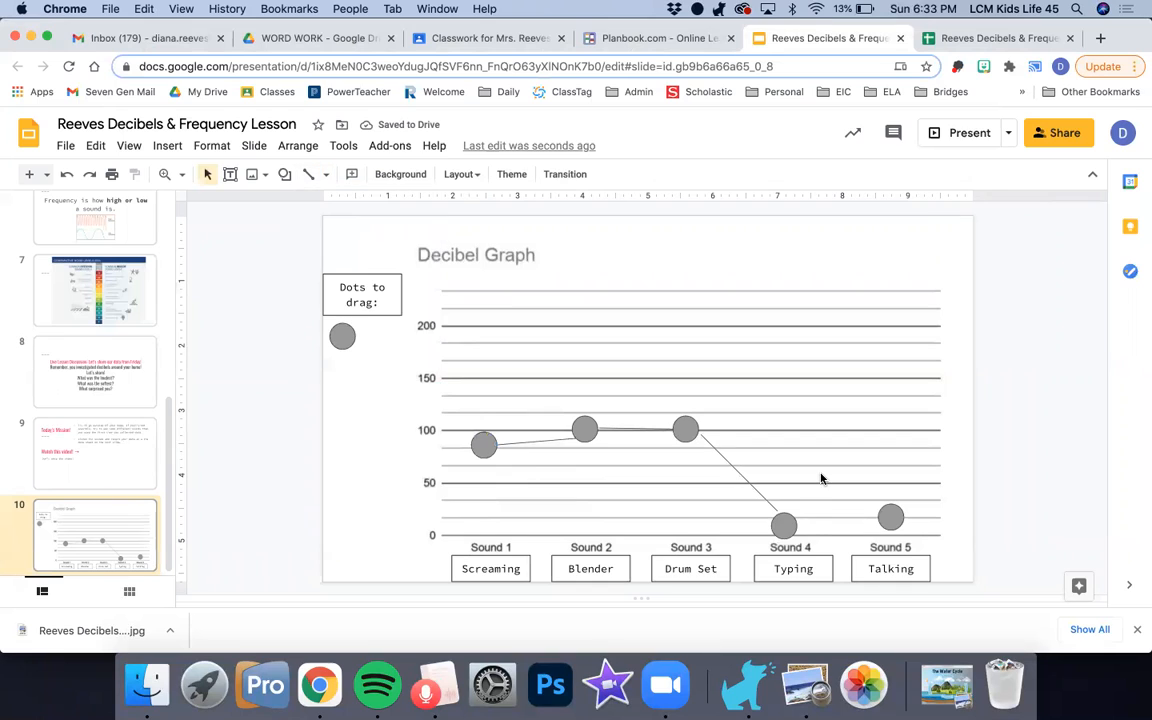
pyautogui.click(784, 524)
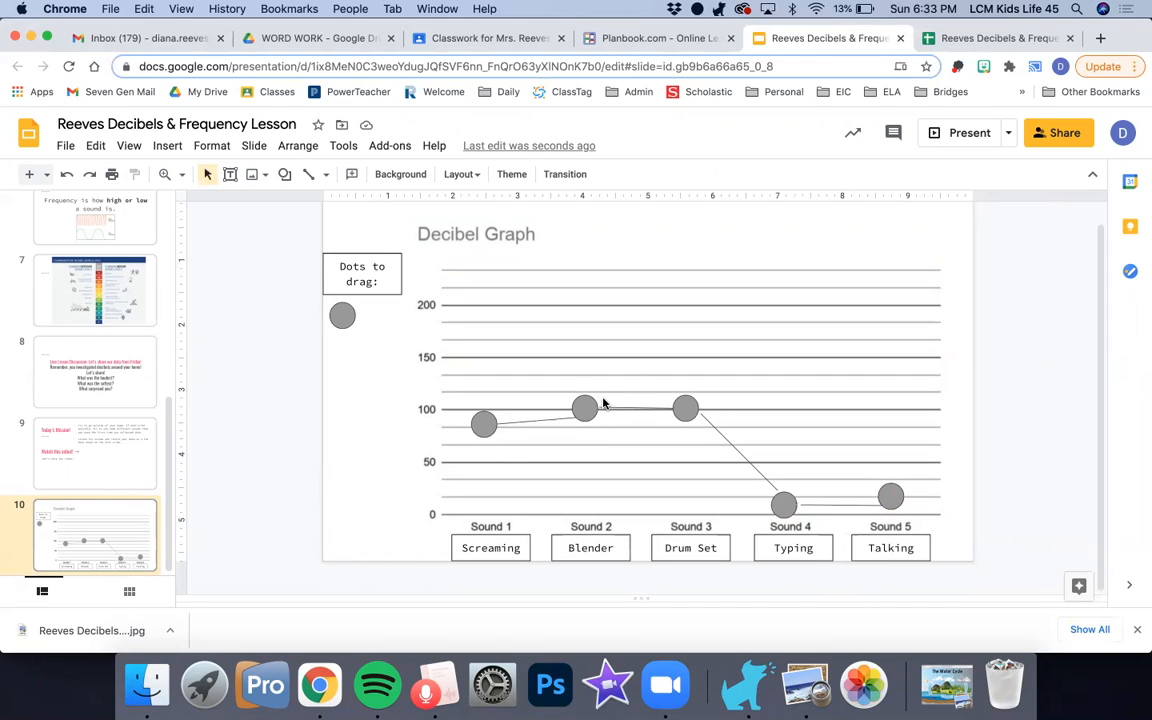
pyautogui.moveTo(434, 436)
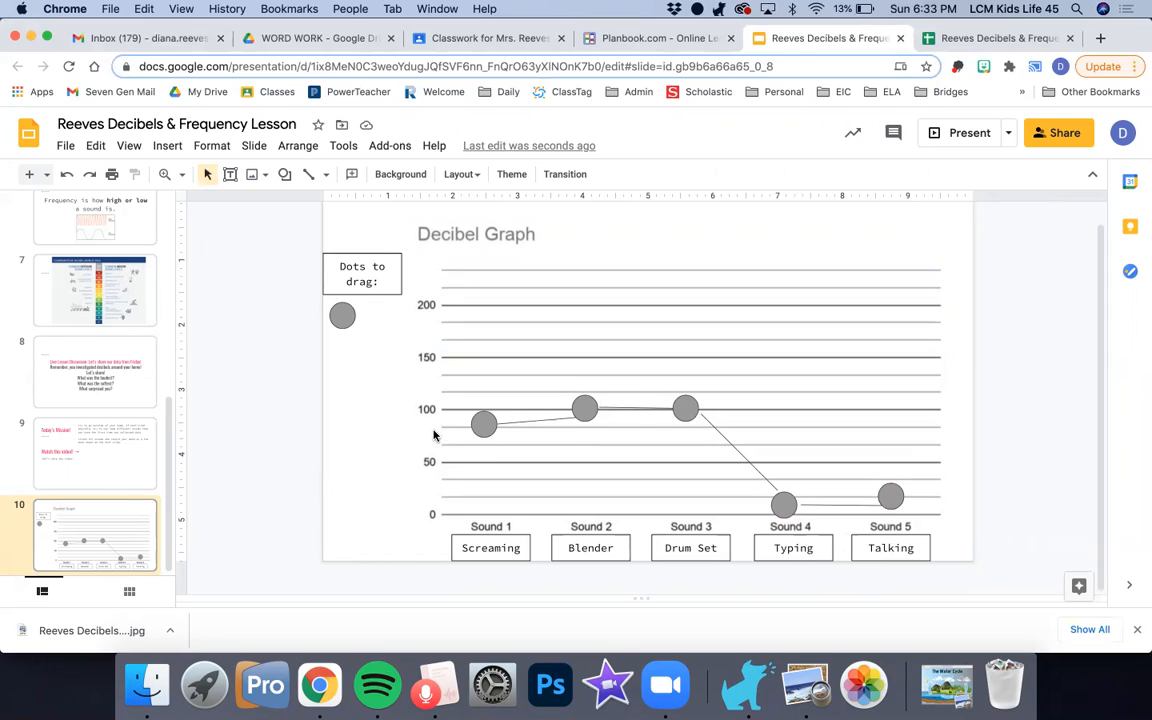
pyautogui.moveTo(436, 518)
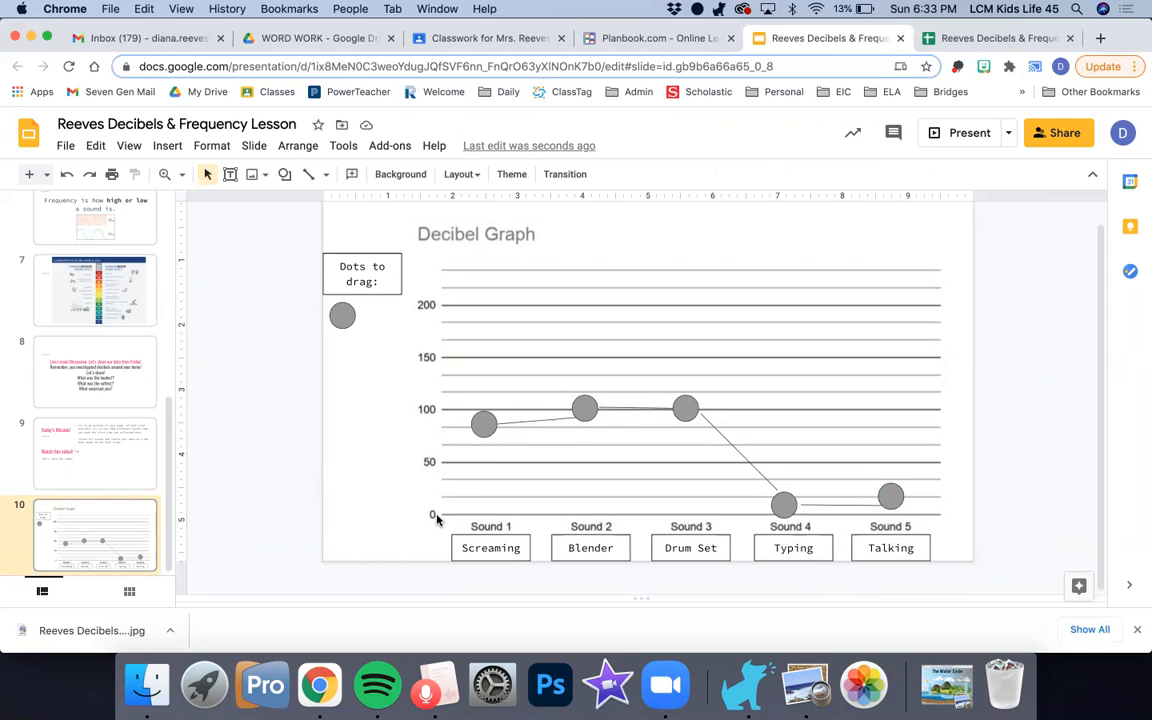